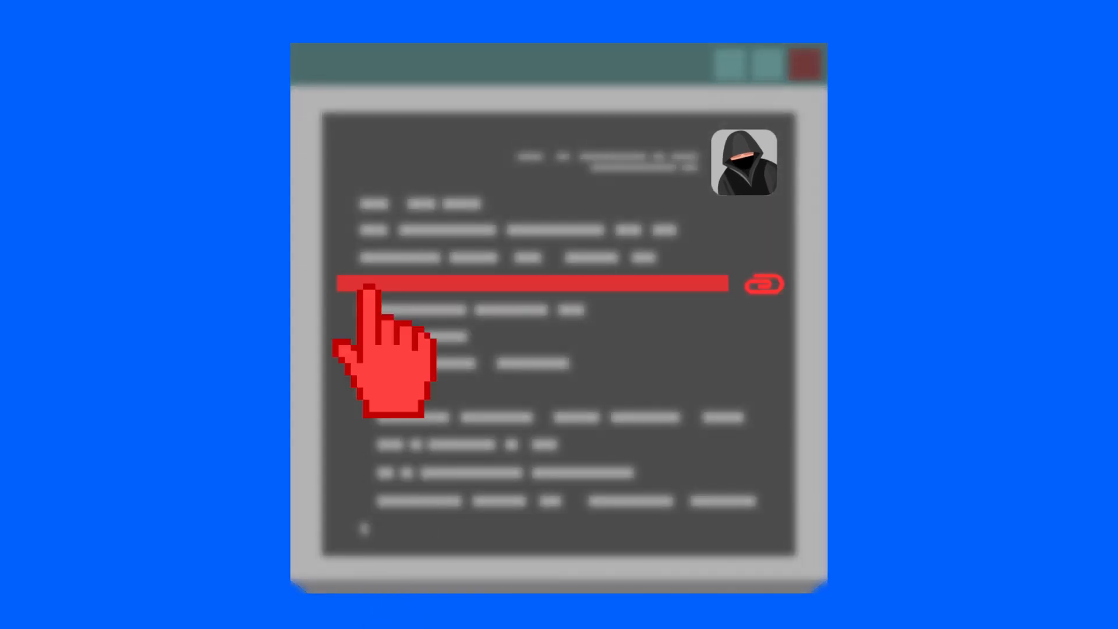
left_click(531, 281)
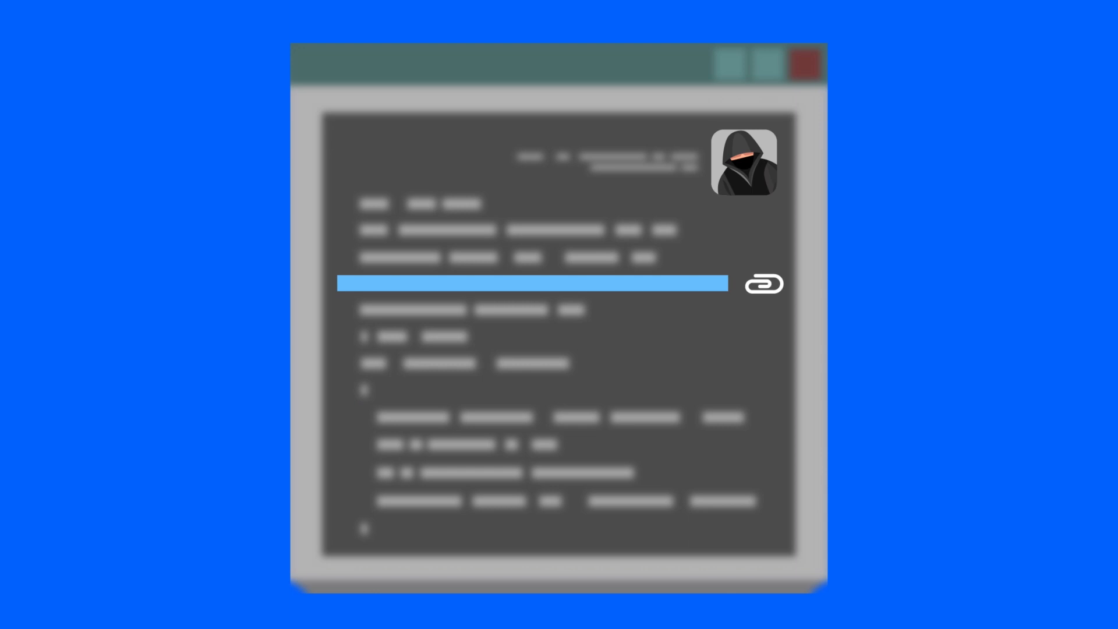
left_click(531, 283)
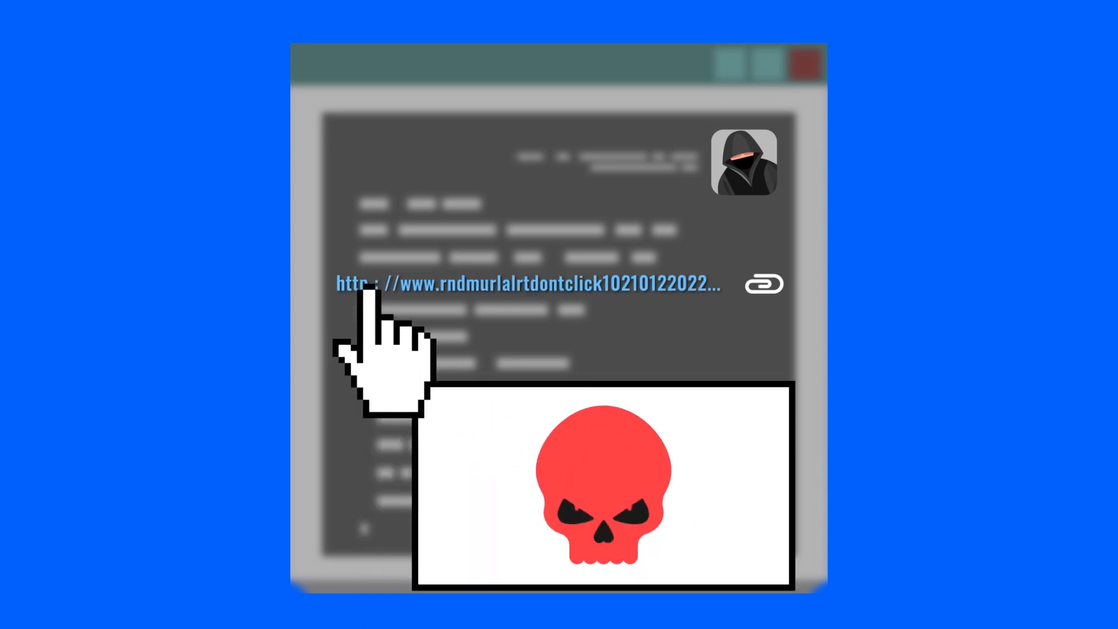